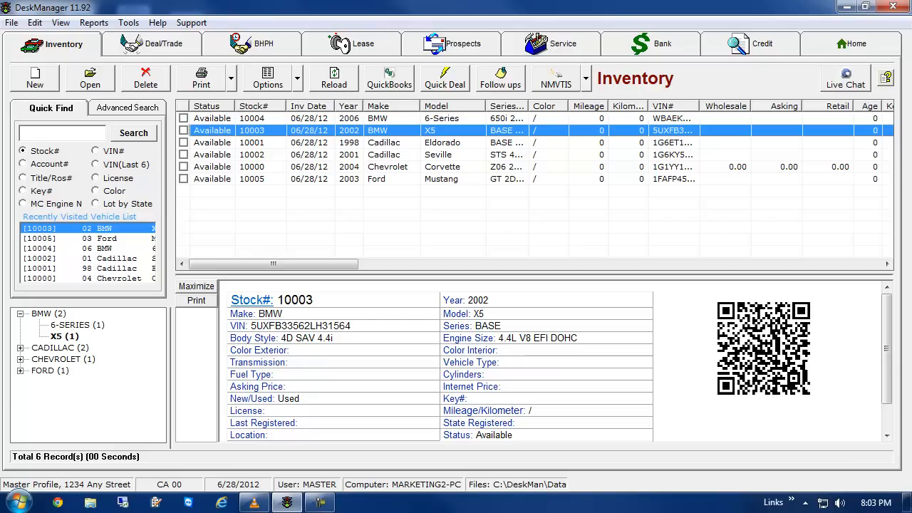
# From the Tools menu, run Check ePay Credit Balance to open the prepayment page
pyautogui.click(128, 23)
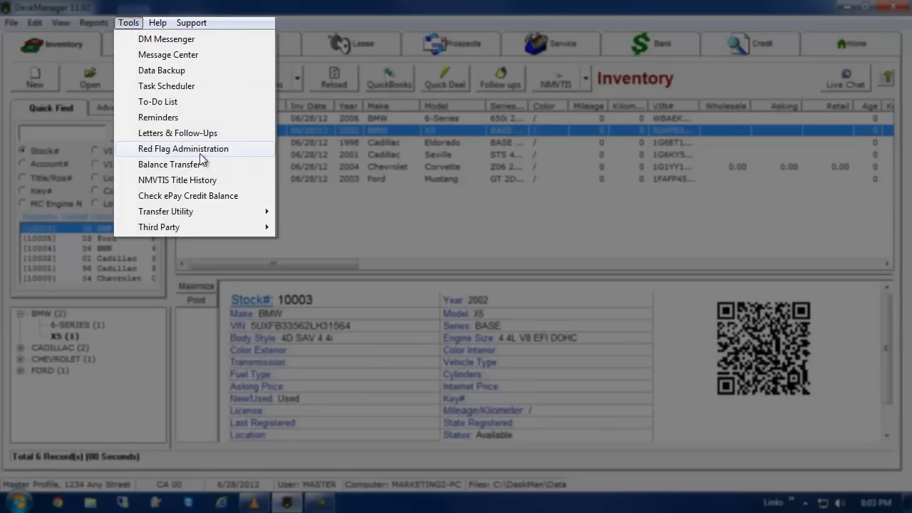
pyautogui.click(129, 23)
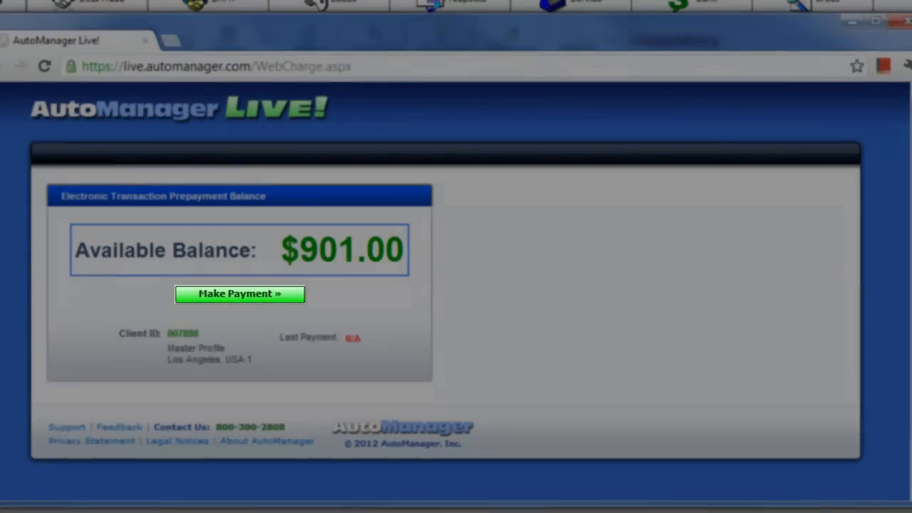
# Start a Make Payment from the prepayment balance page showing $901.00 available
pyautogui.click(239, 293)
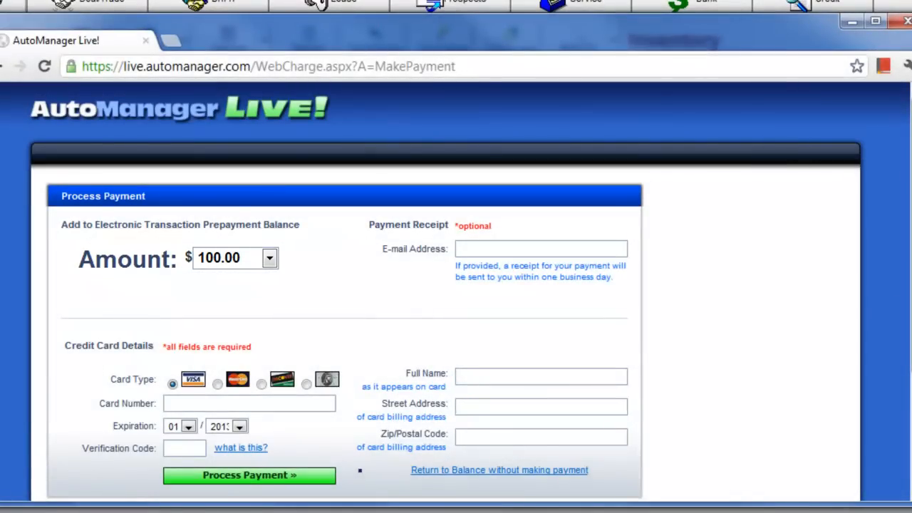
# Focus the Payment Receipt e-mail address field on the $100.00 Process Payment form
pyautogui.click(542, 248)
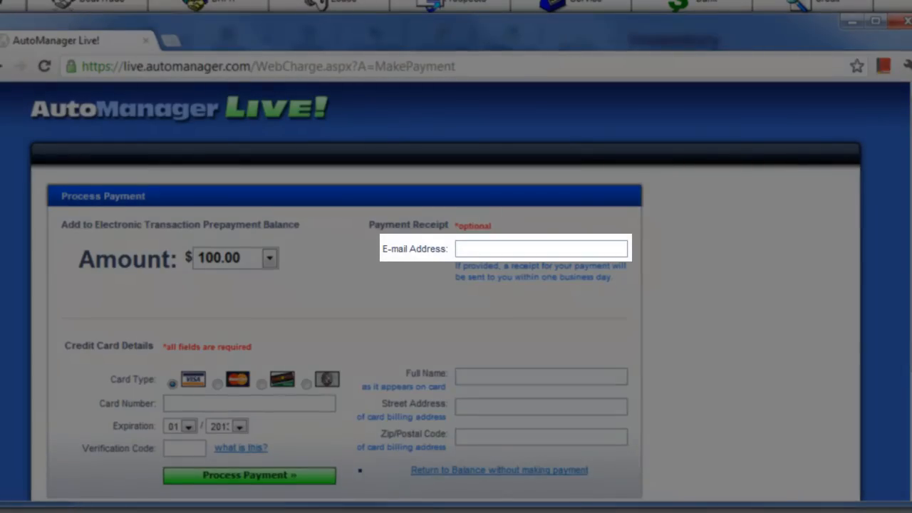